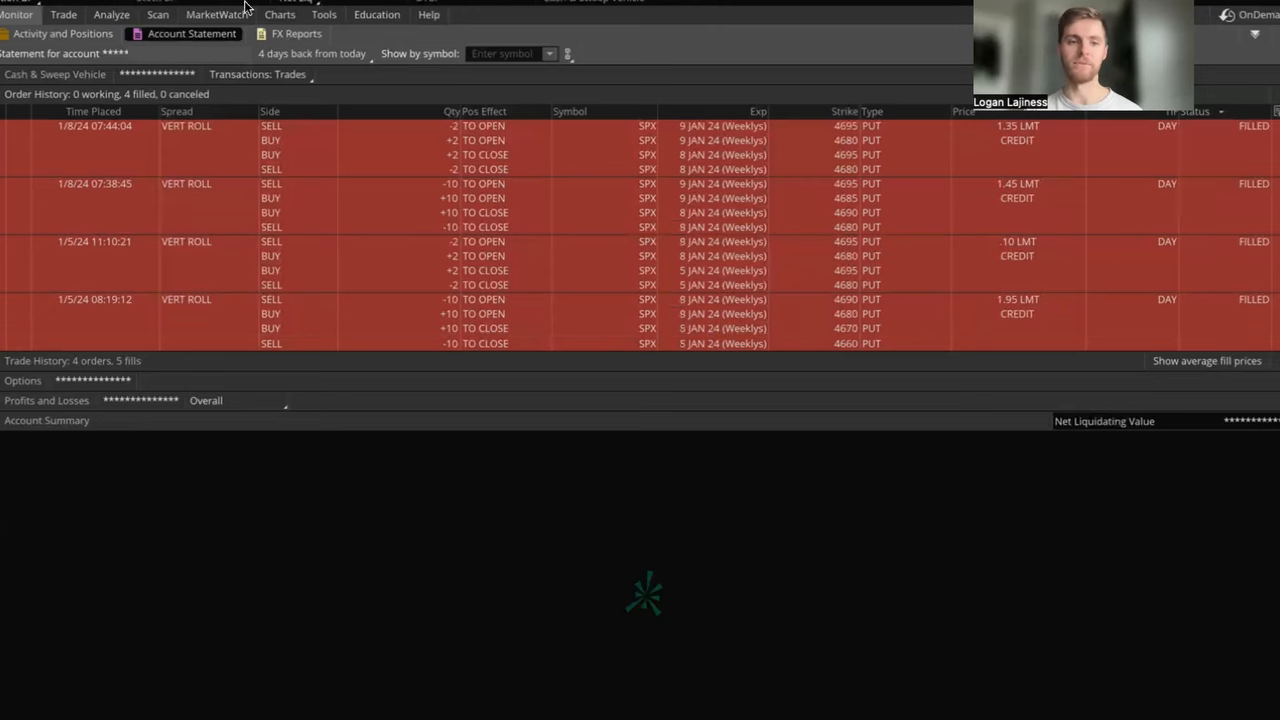
- Switch from the account statement to the SPX 15-day, 10-minute channel chart
click(279, 14)
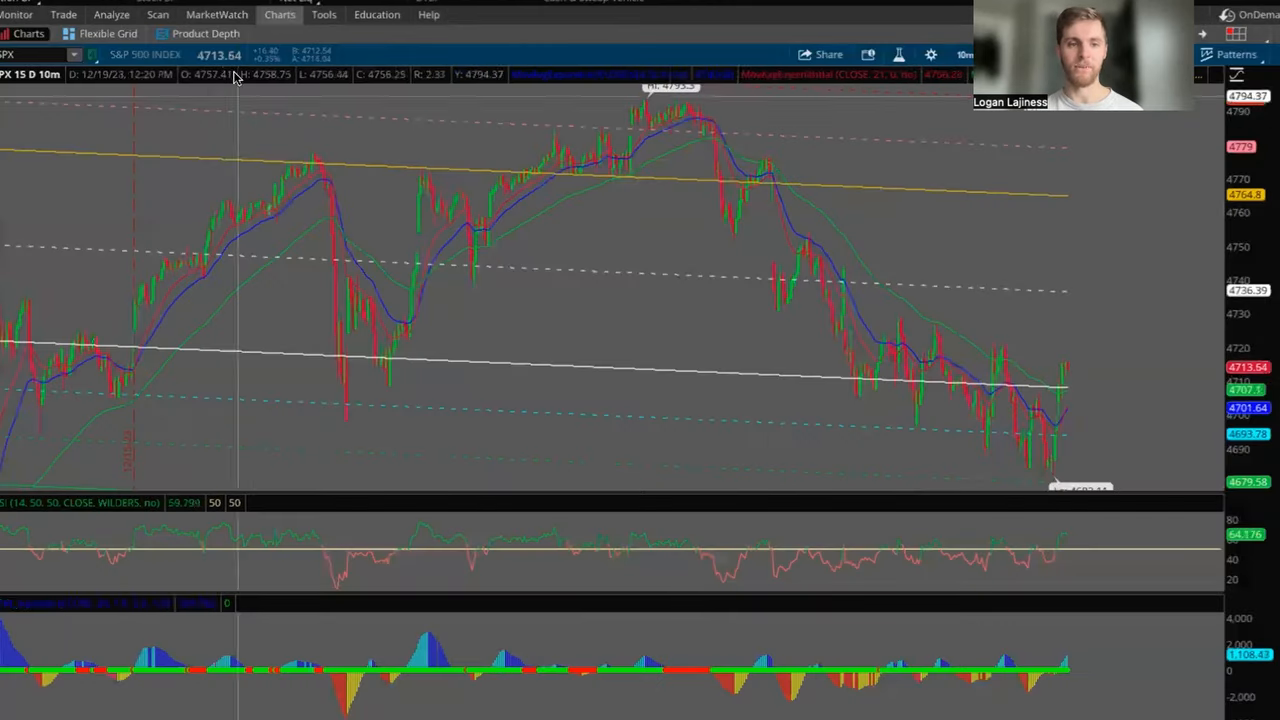
mouse_move(1063, 480)
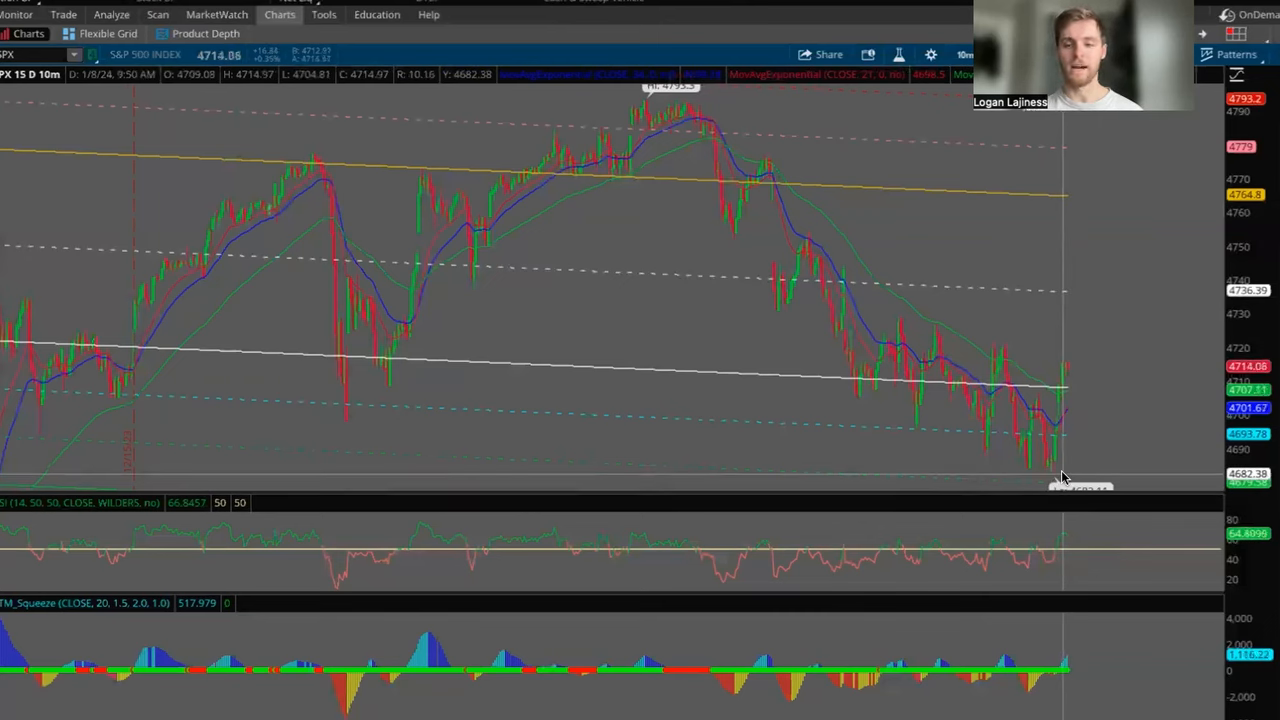
right_click(1063, 477)
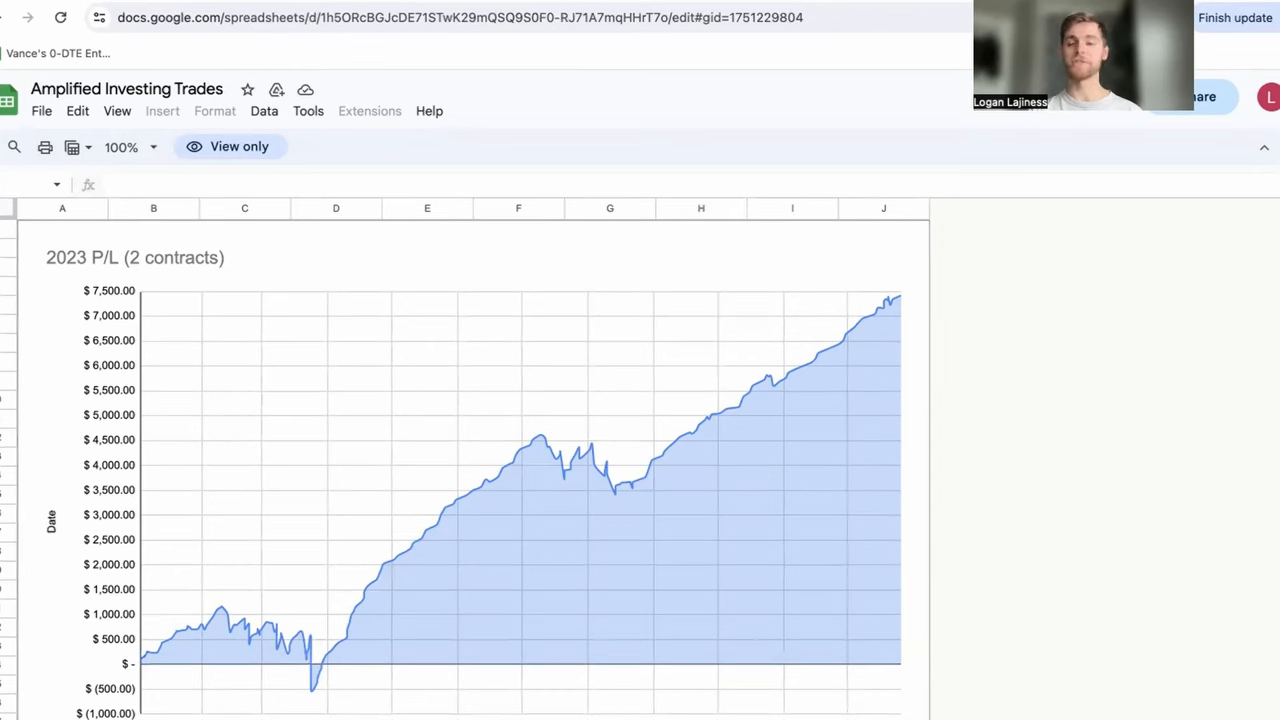
mouse_move(724, 230)
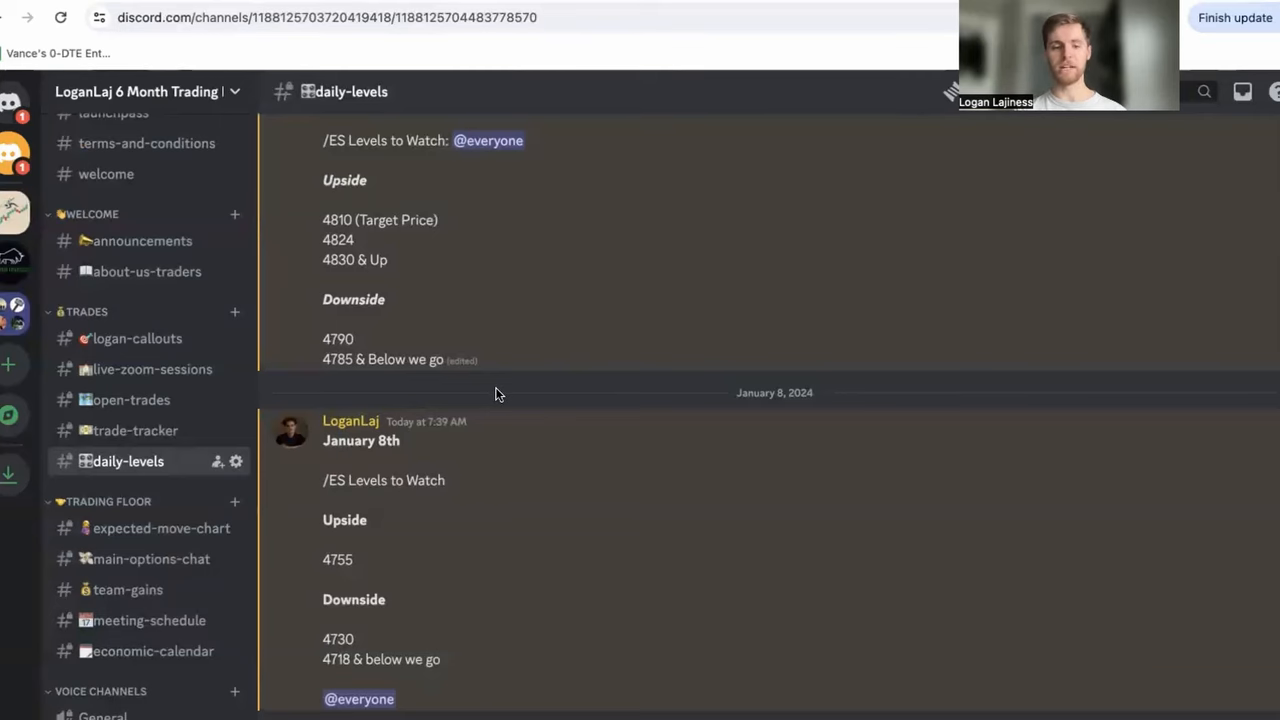
mouse_move(393, 583)
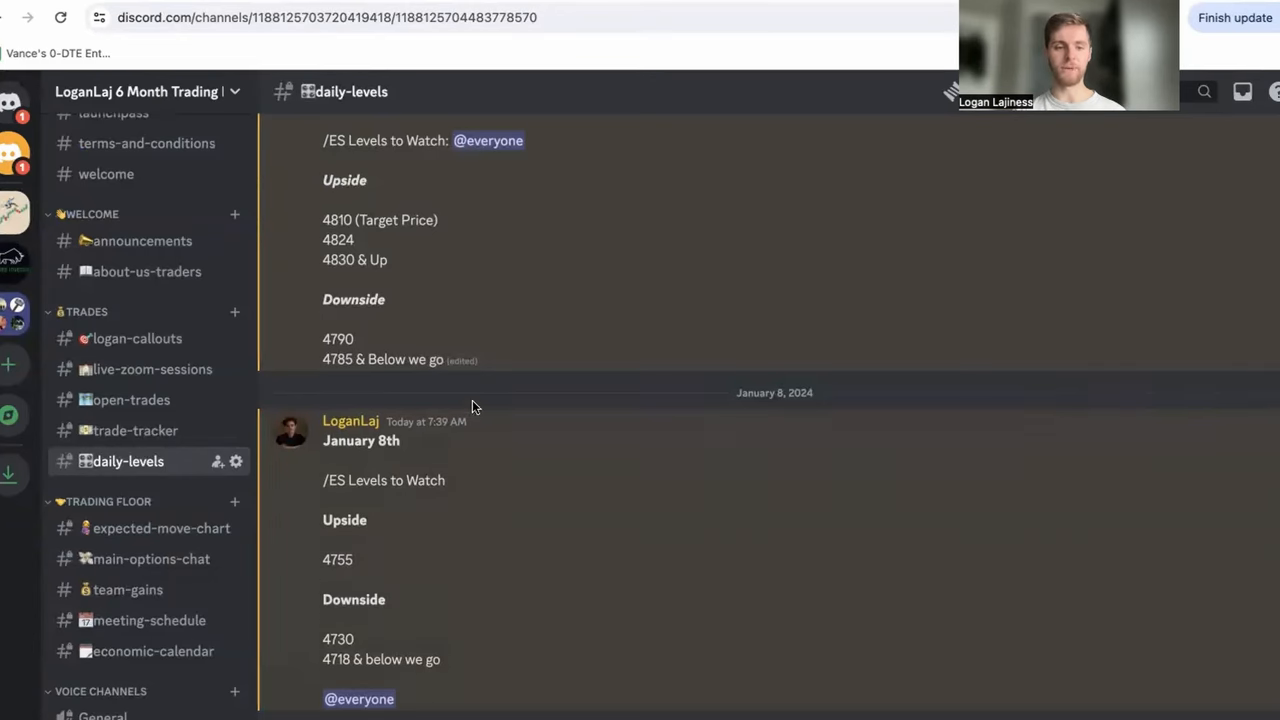
mouse_move(371, 554)
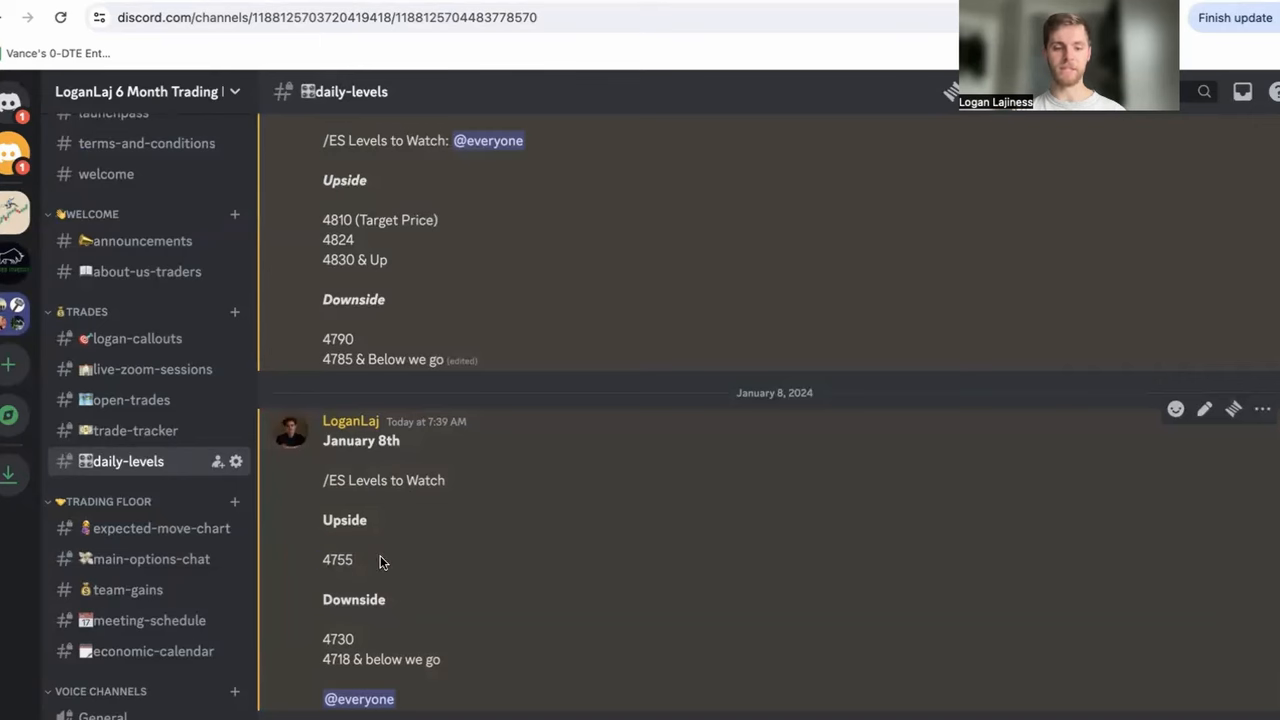
- Bring up the #daily-levels channel with the January 8th /ES levels to watch
double_click(338, 639)
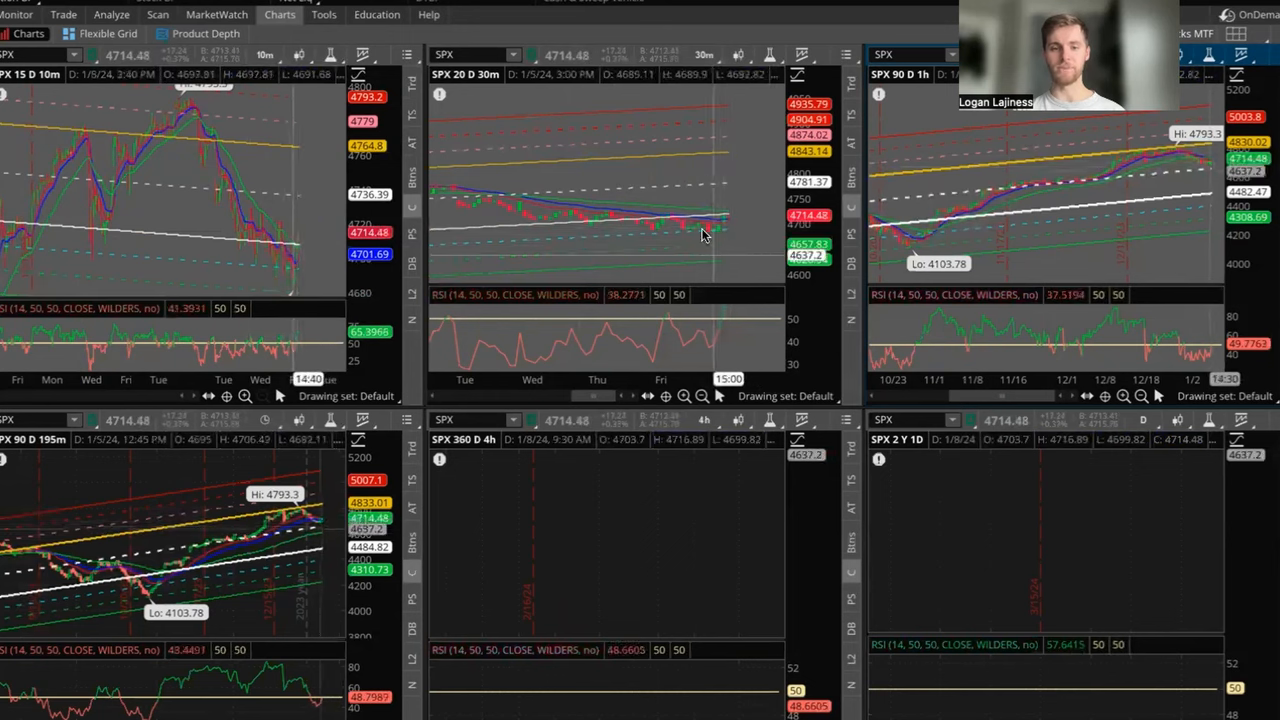
- Bring up the actions menu on the 20-day, 30-minute SPX grid pane
right_click(700, 235)
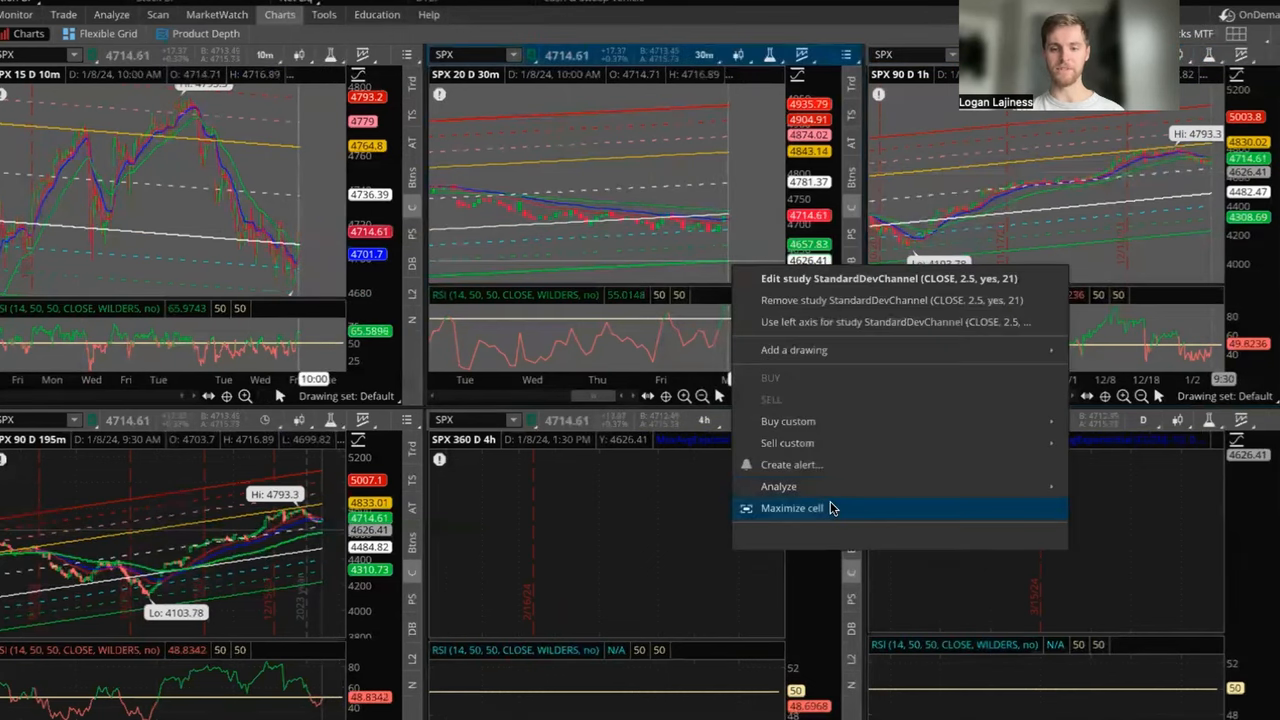
click(791, 508)
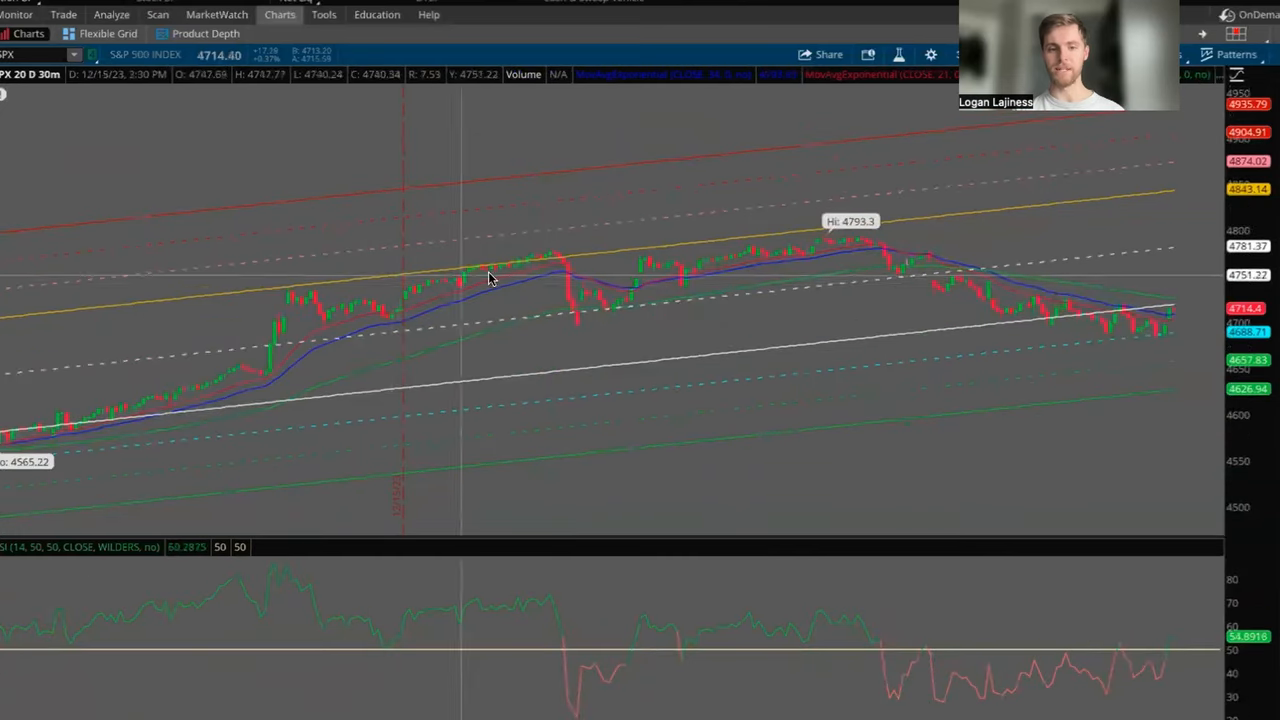
mouse_move(808, 219)
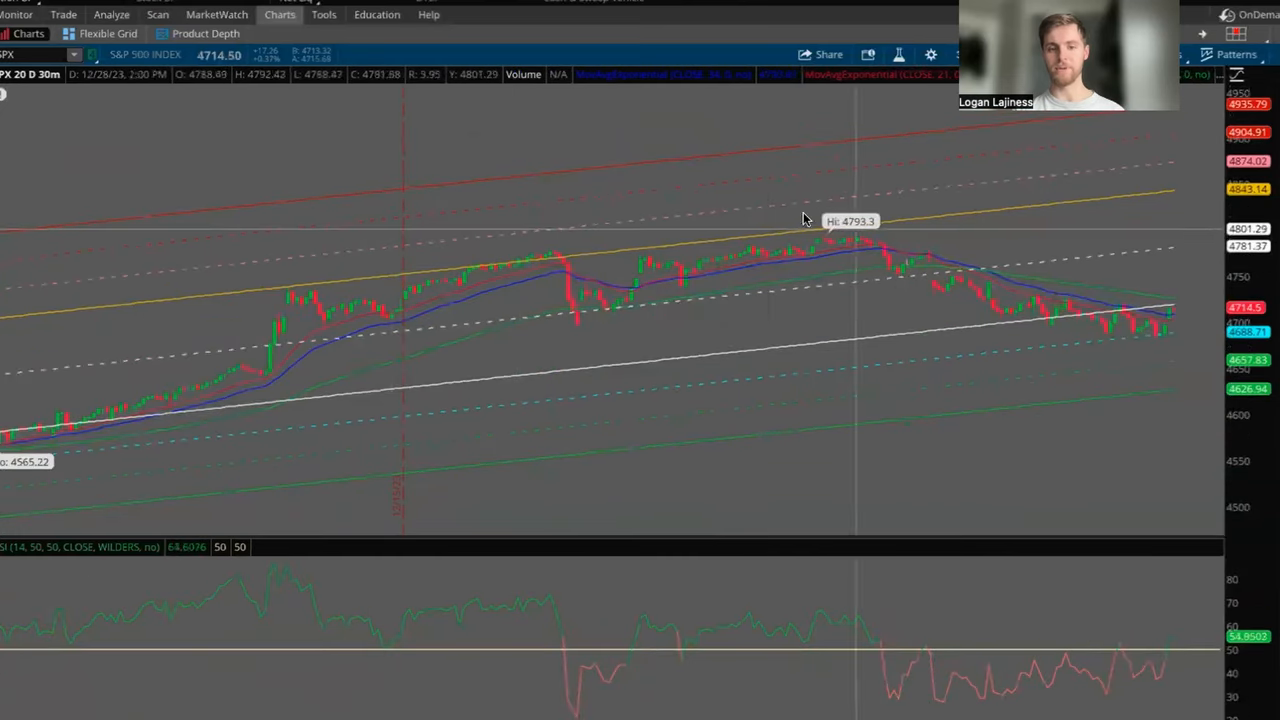
mouse_move(260, 298)
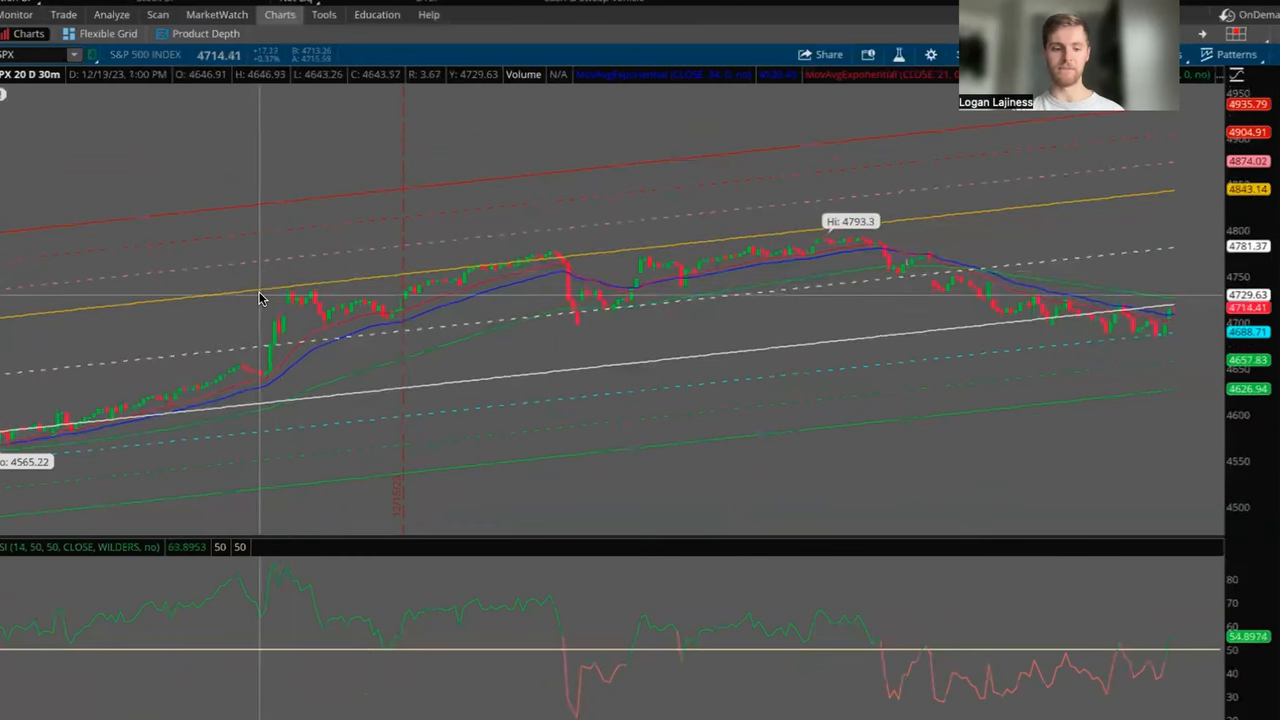
mouse_move(390, 299)
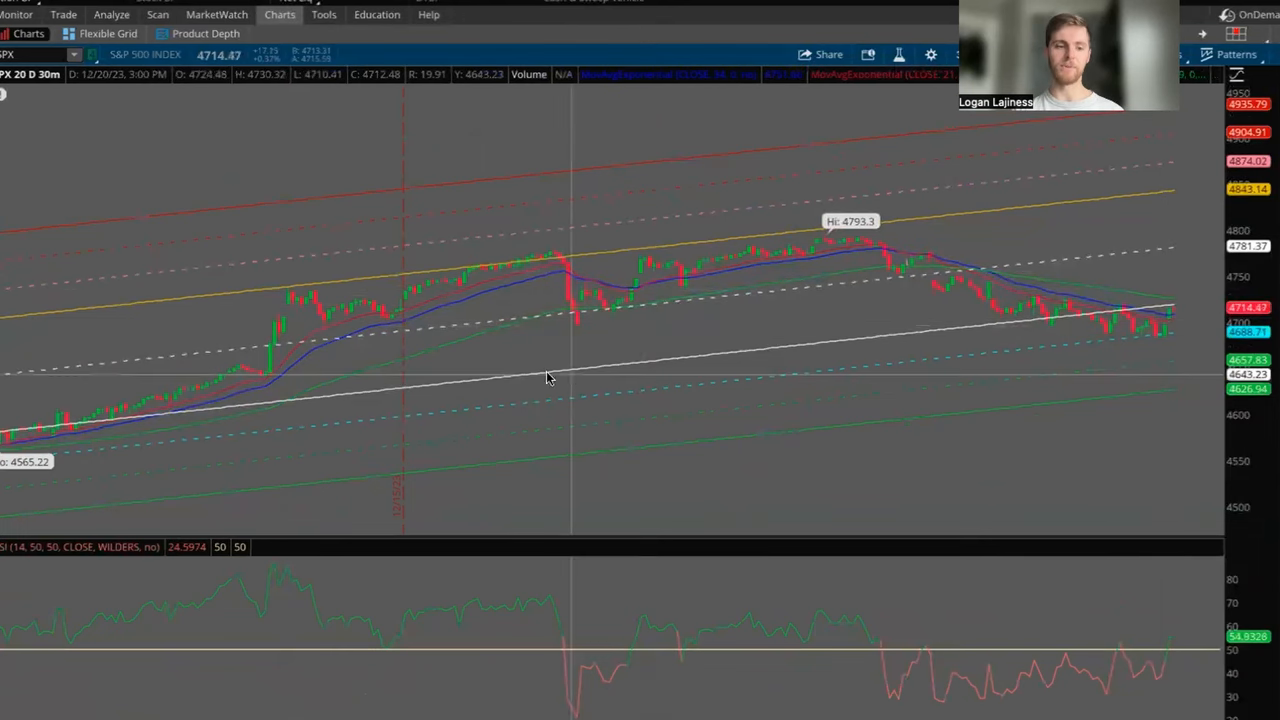
mouse_move(30, 450)
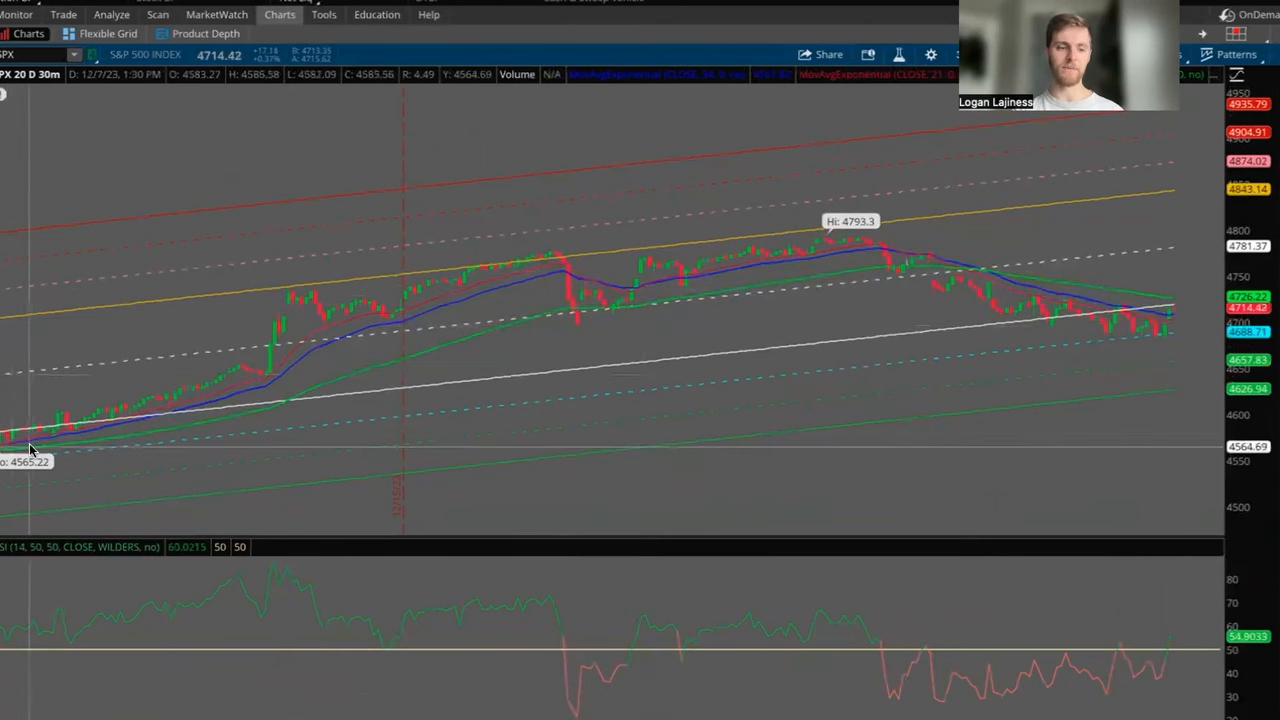
mouse_move(147, 428)
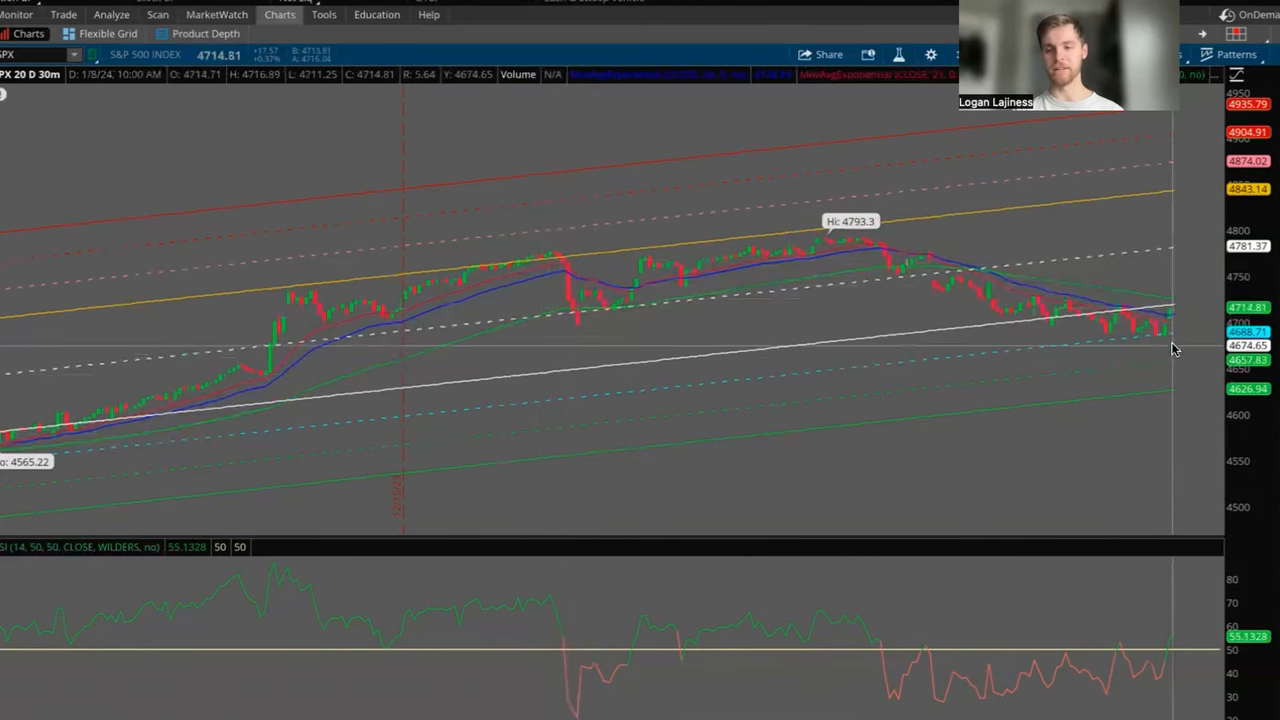
mouse_move(1100, 401)
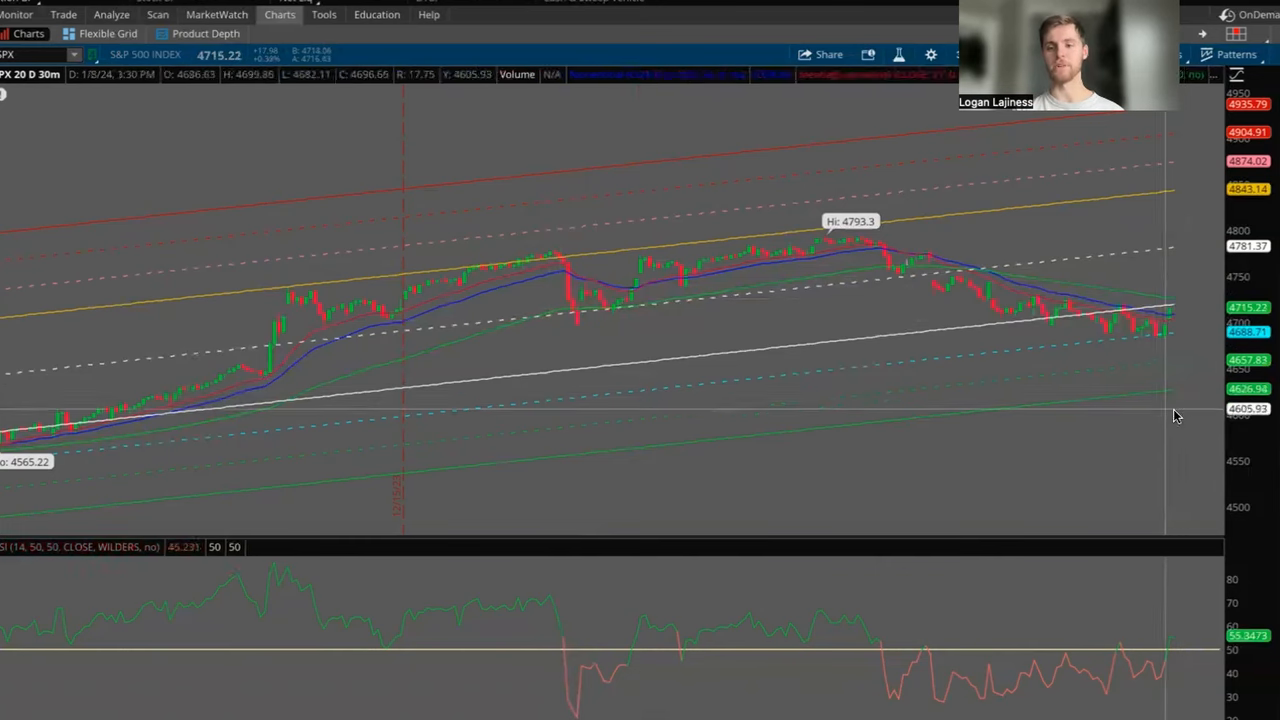
mouse_move(1172, 430)
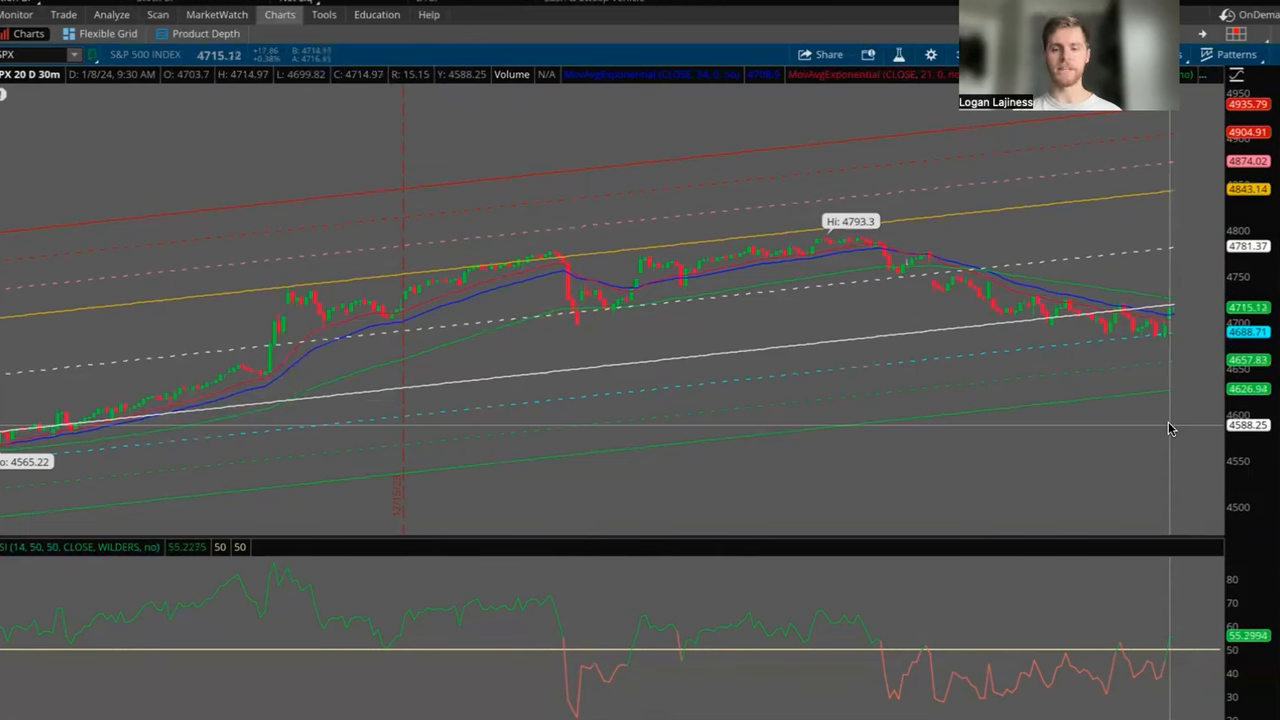
mouse_move(1180, 305)
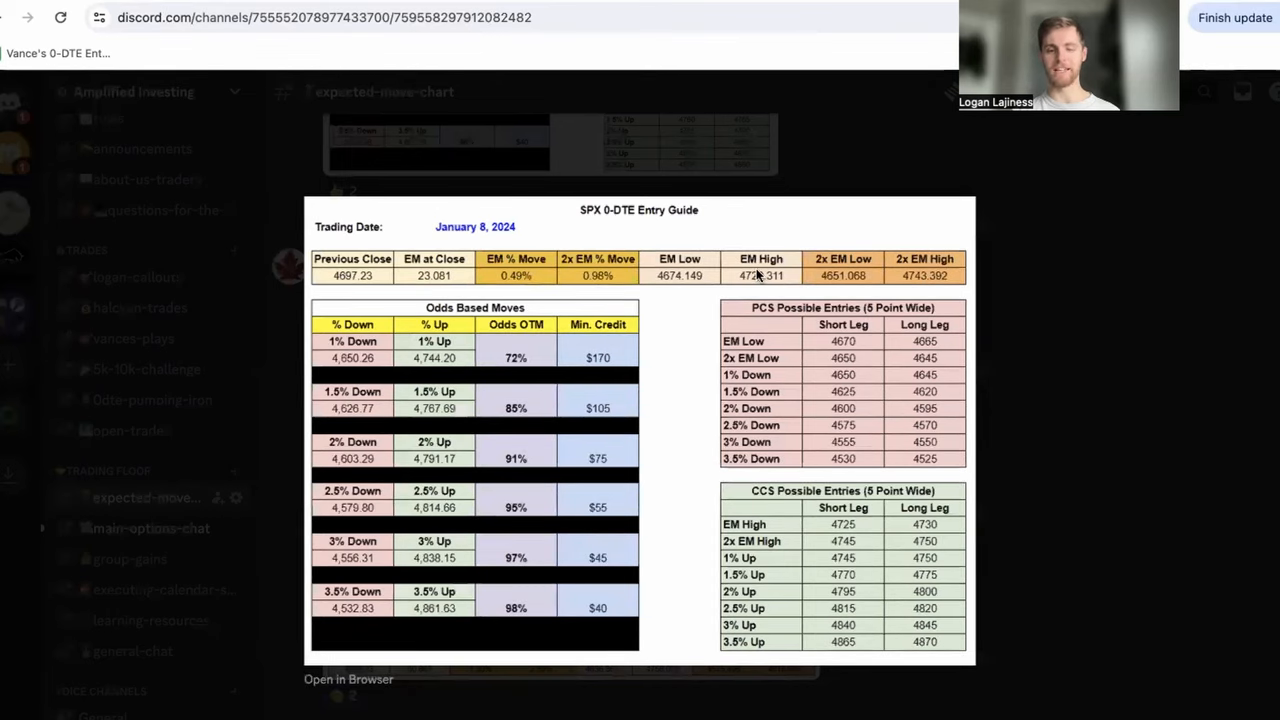
mouse_move(808, 262)
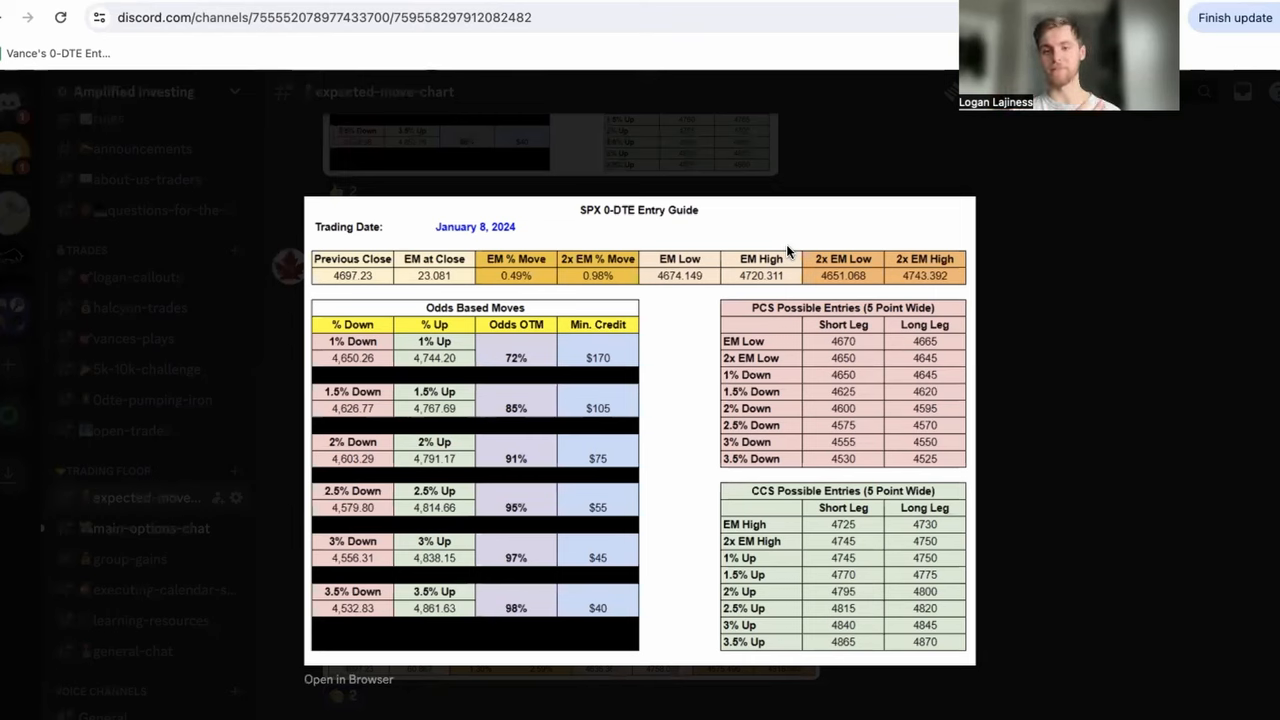
mouse_move(710, 258)
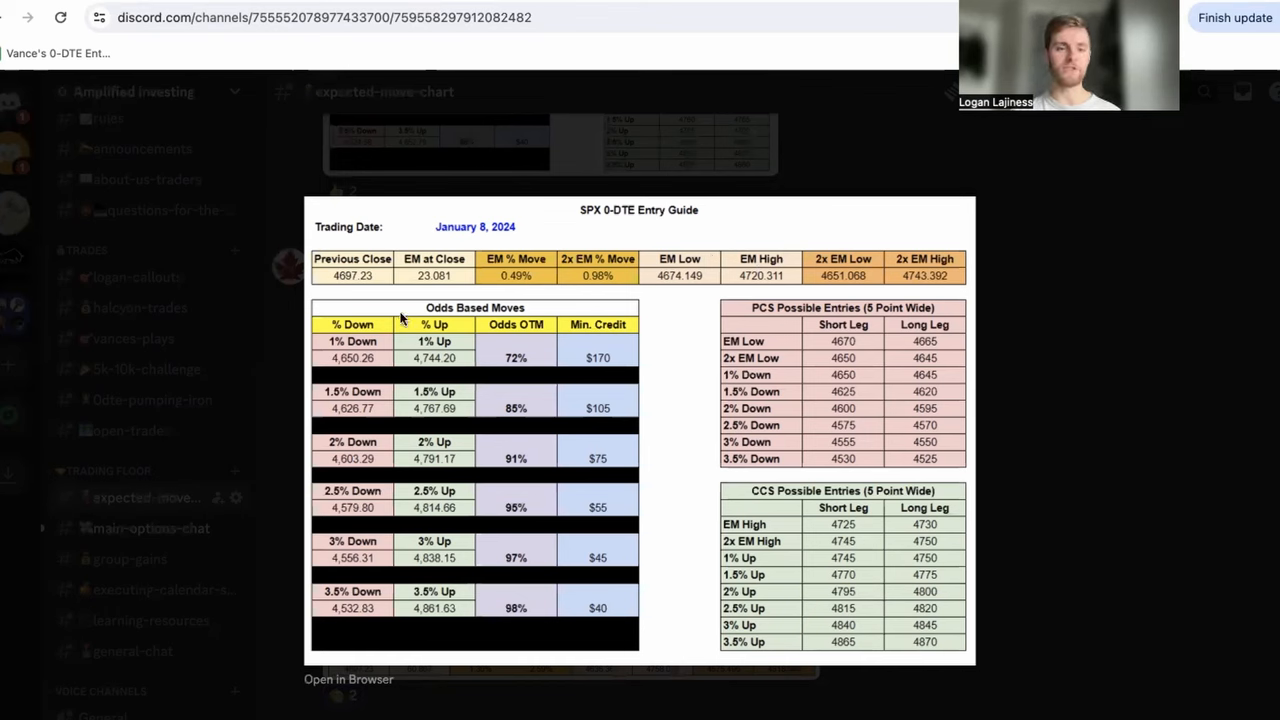
- Bring the SPX 20-day, 30-minute channel chart back into view on the Charts tab
click(126, 461)
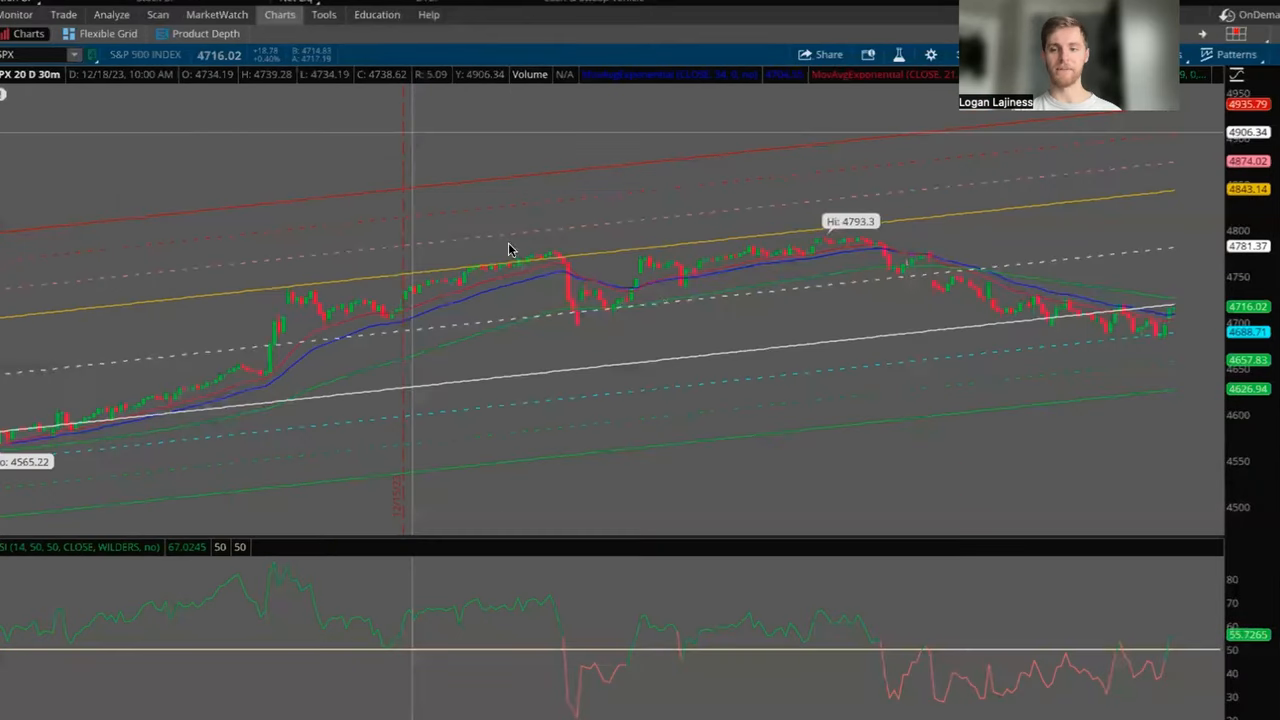
click(30, 54)
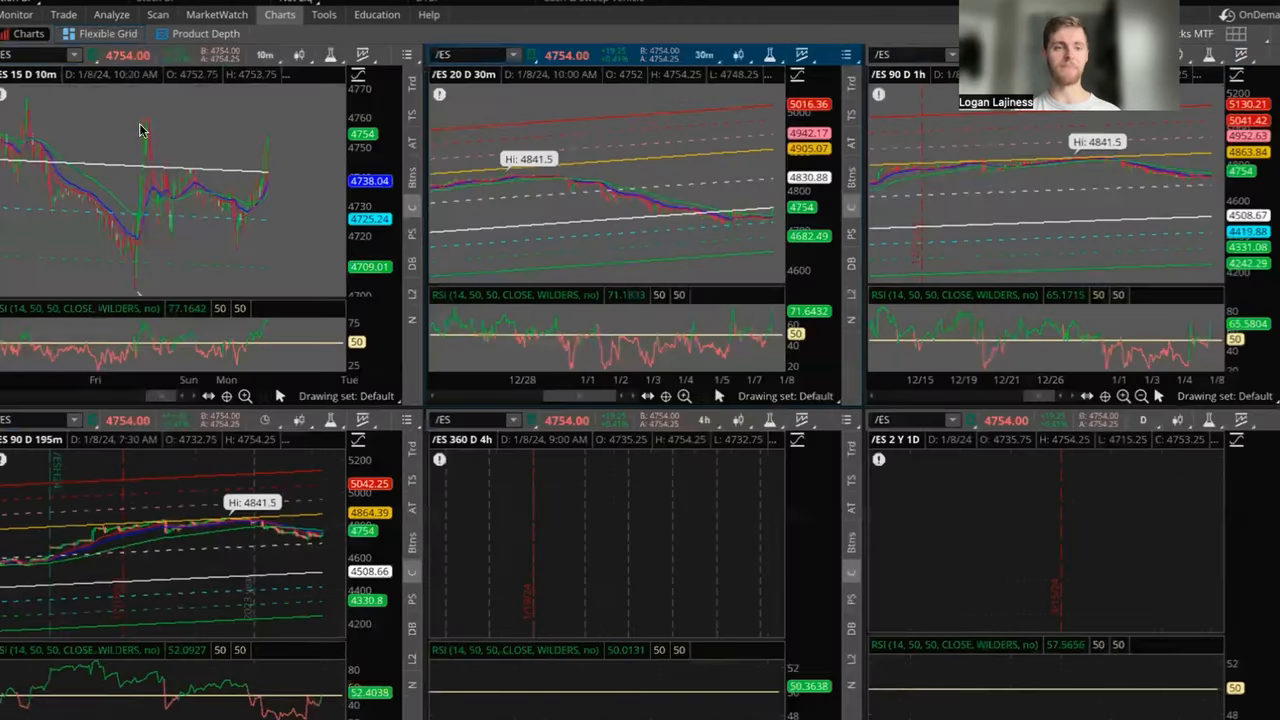
mouse_move(290, 265)
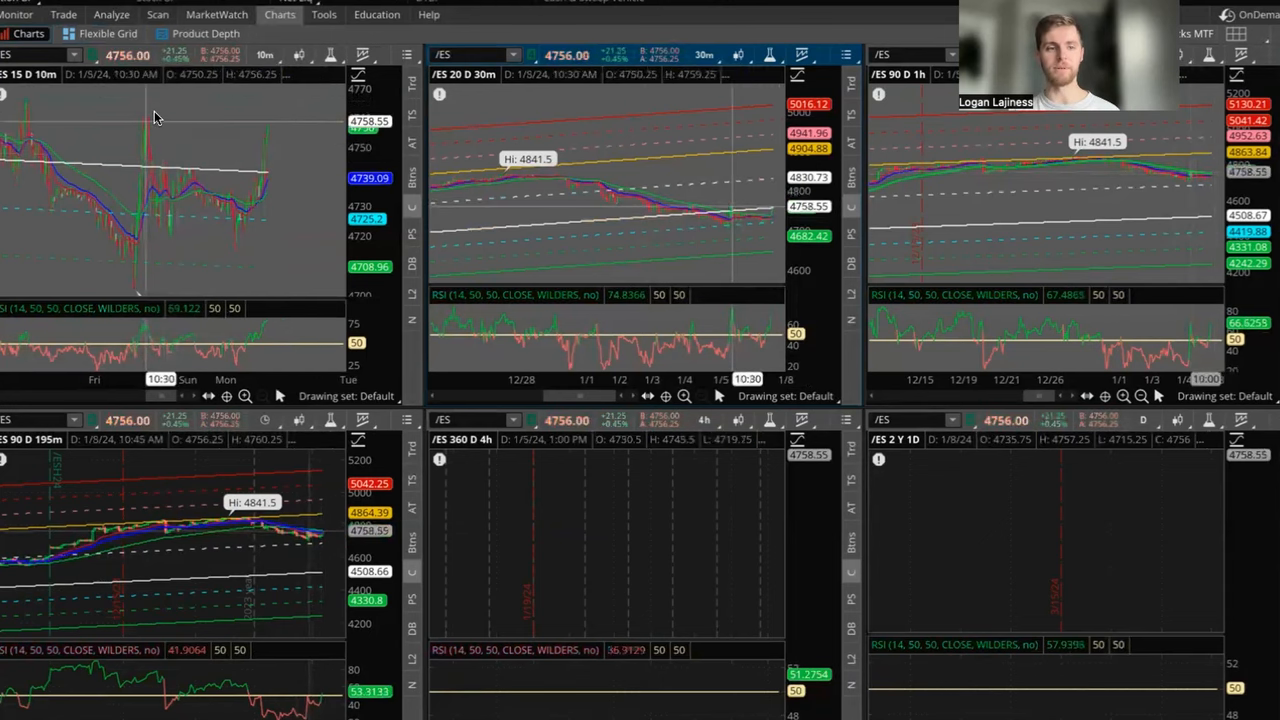
- Maximize the 10-minute /ES chart pane to fill the window
right_click(155, 118)
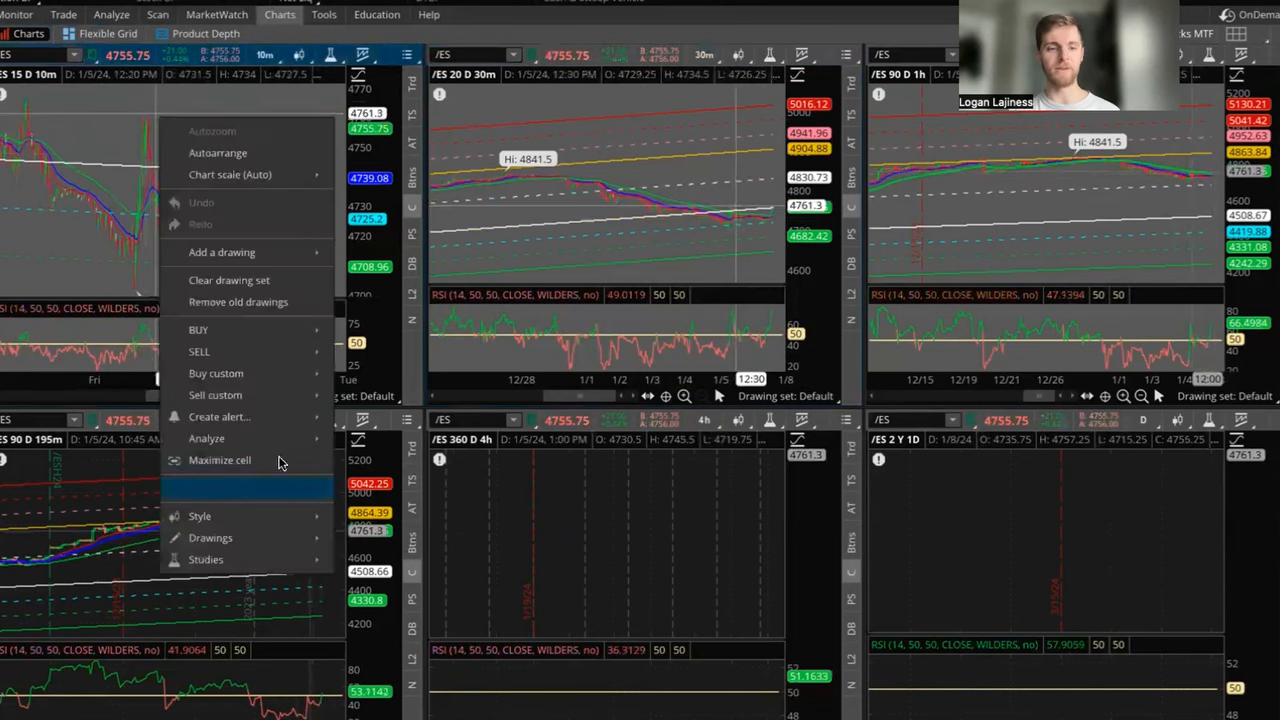
click(219, 460)
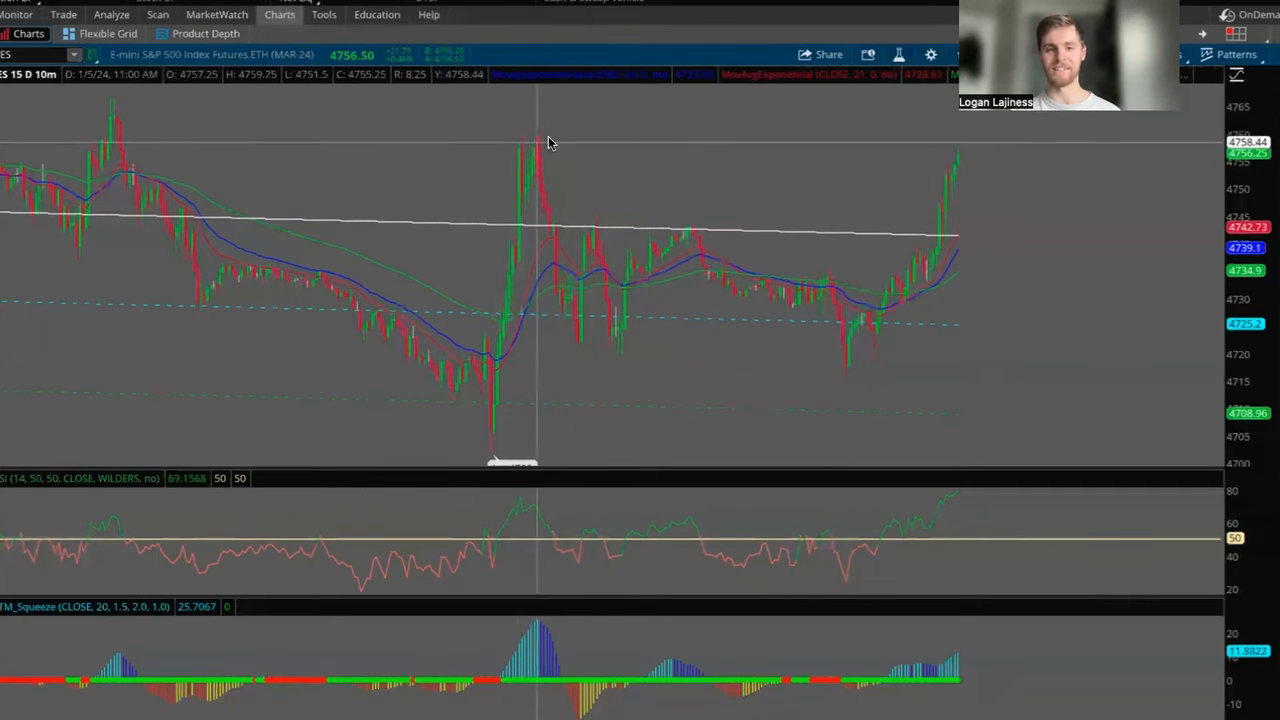
mouse_move(740, 303)
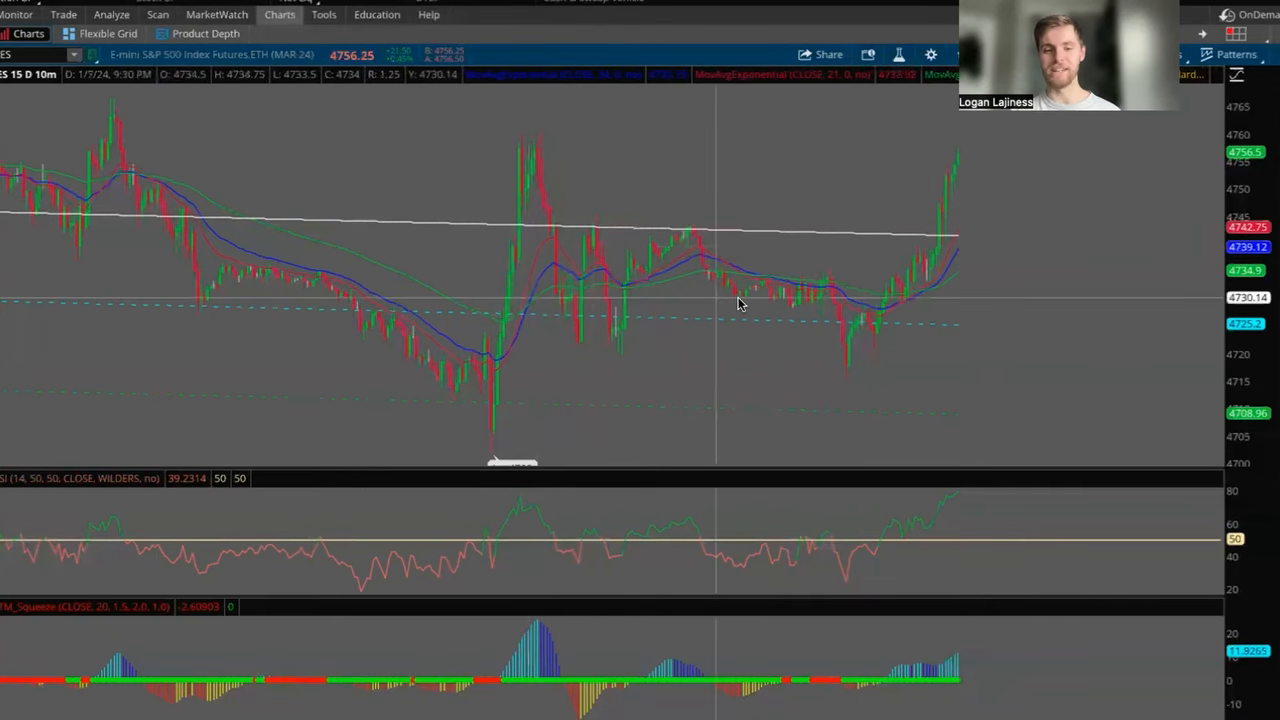
mouse_move(615, 350)
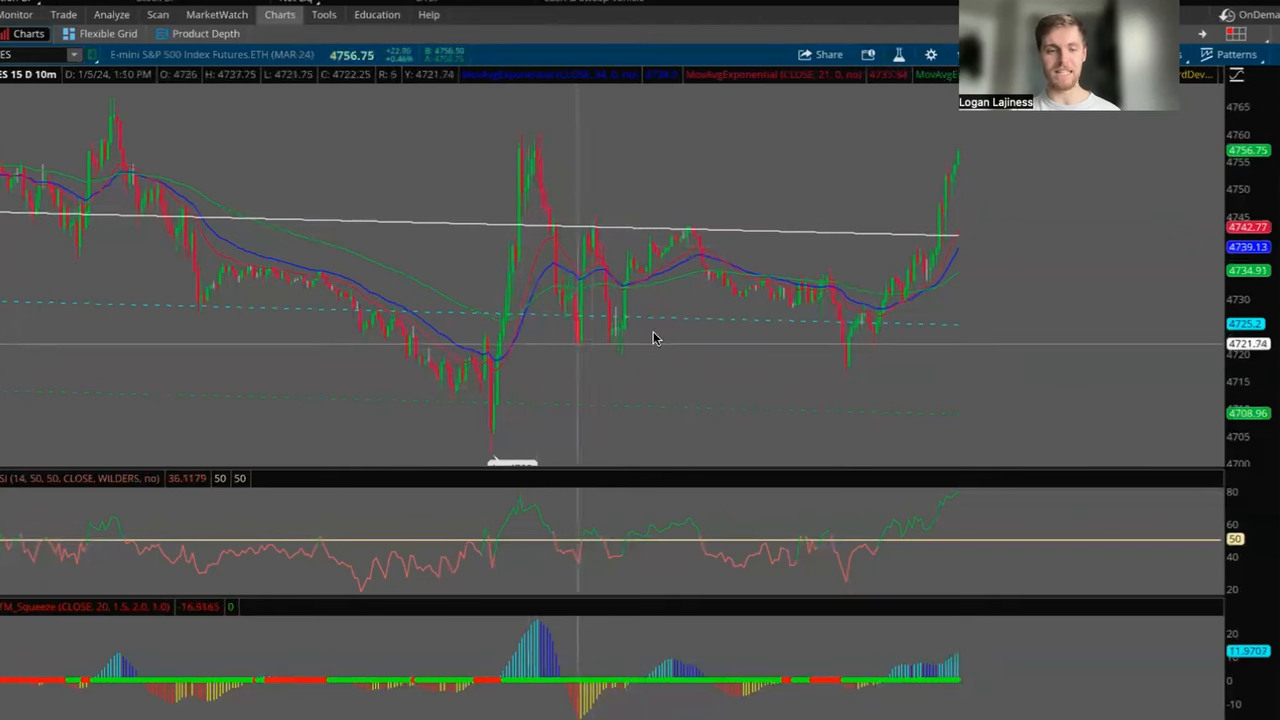
mouse_move(884, 376)
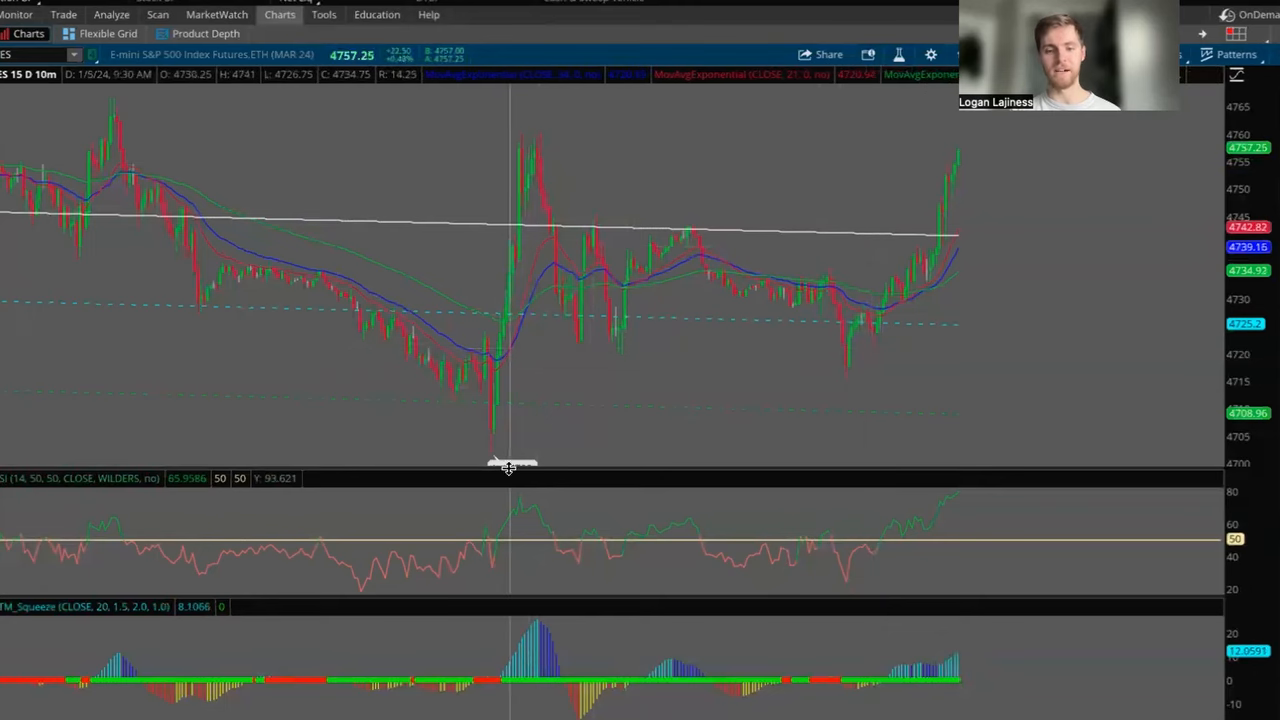
mouse_move(490, 457)
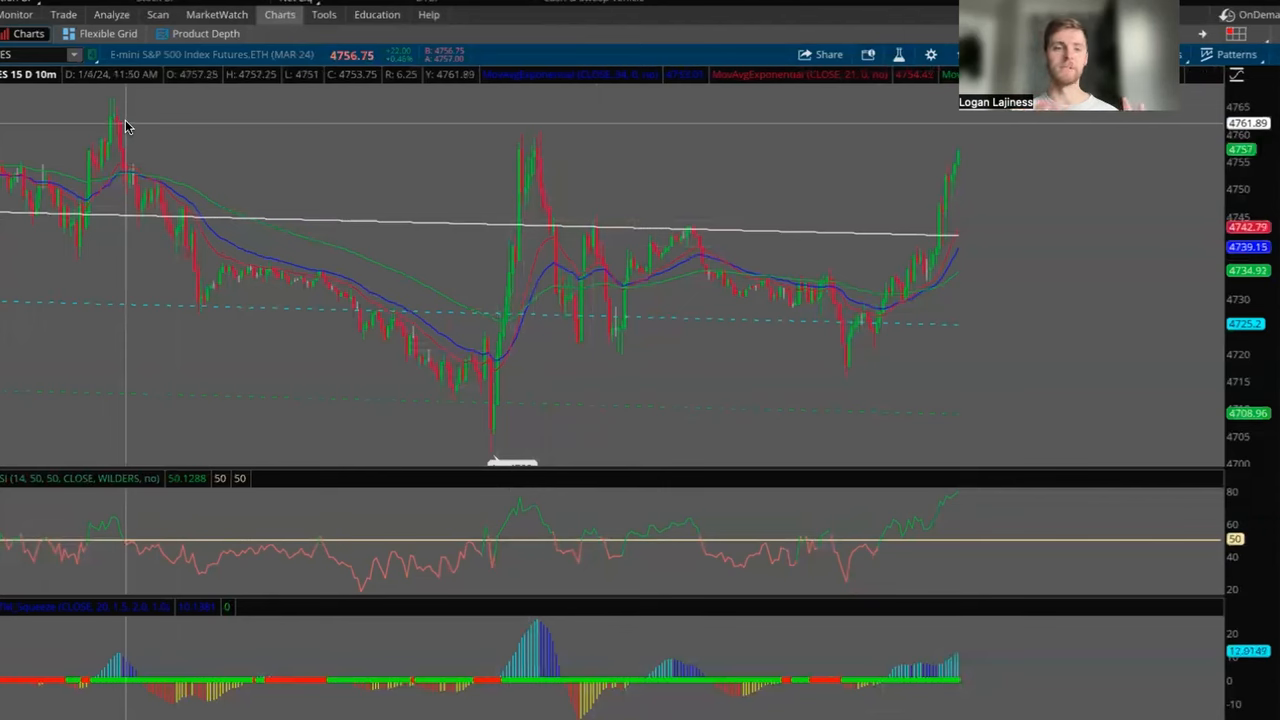
mouse_move(463, 138)
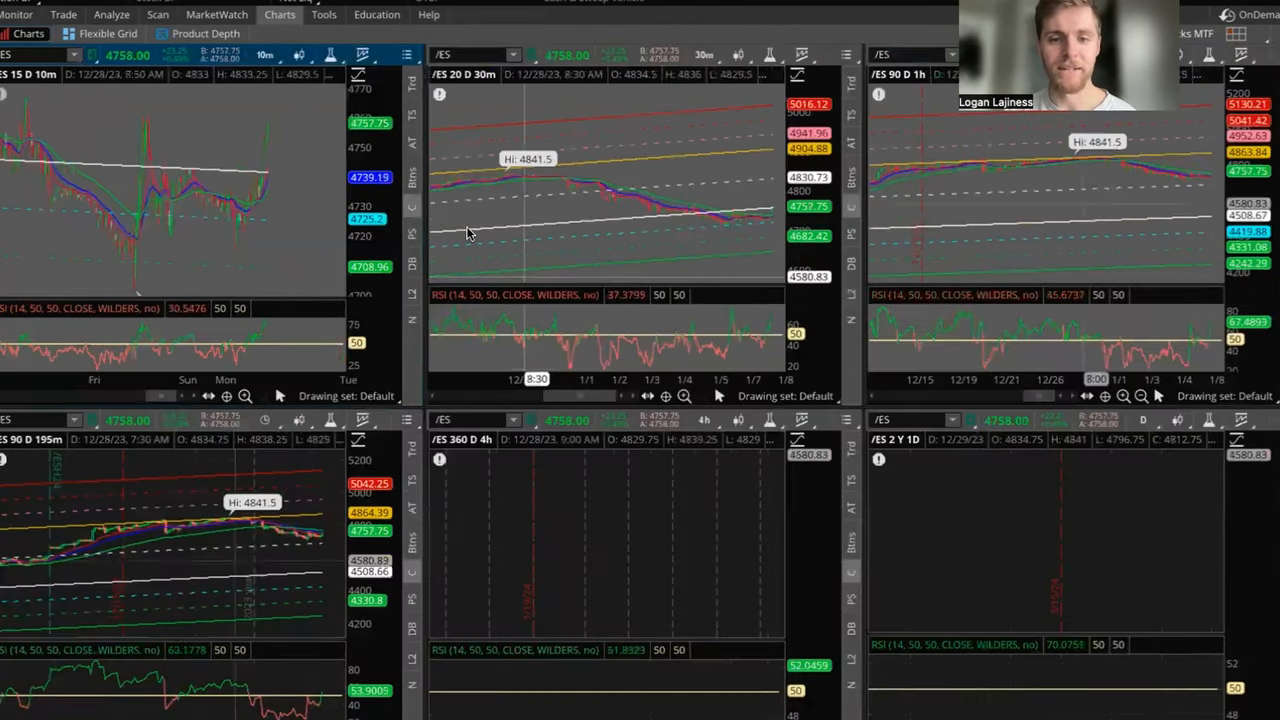
- Maximize the 20-day, 30-minute /ES chart pane to fill the window
right_click(600, 200)
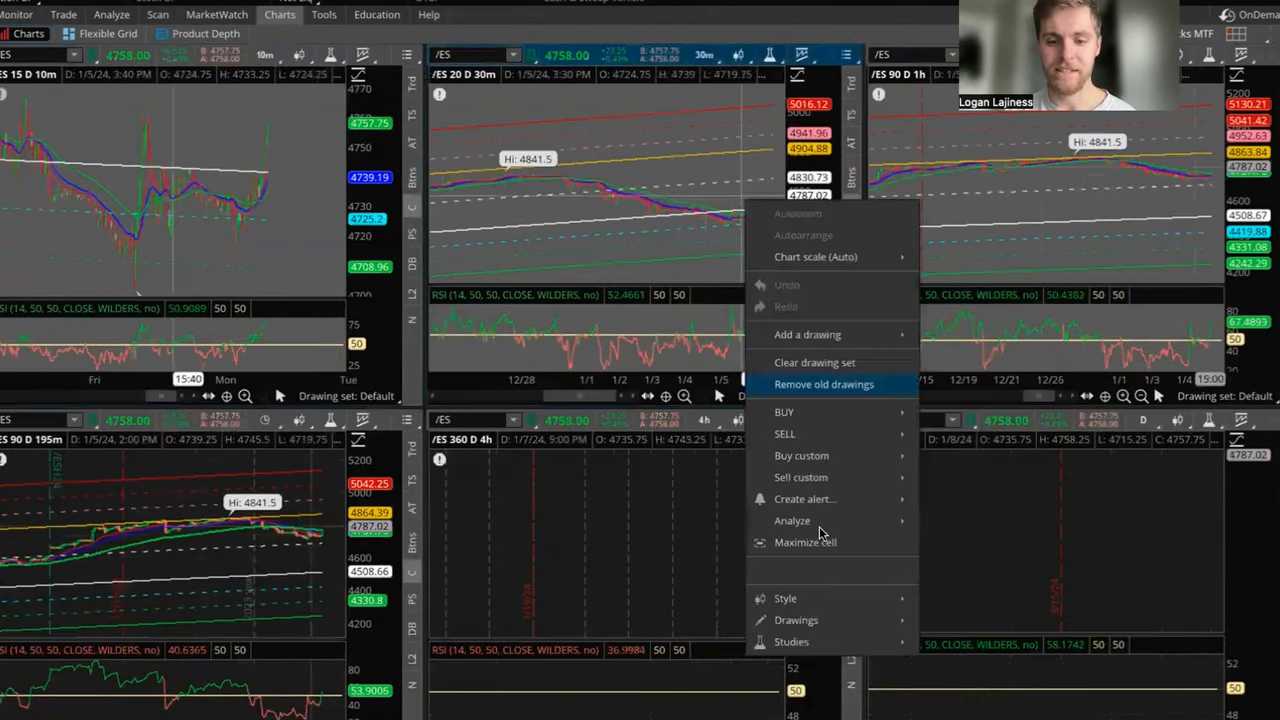
click(805, 542)
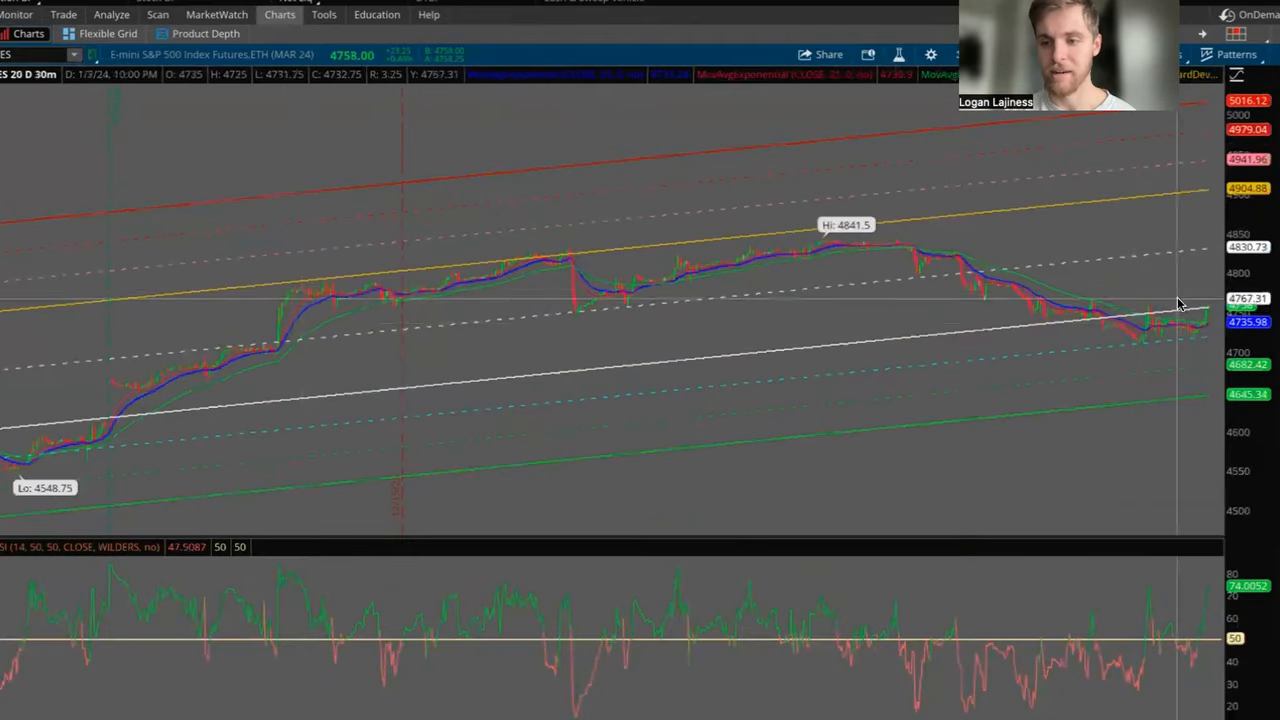